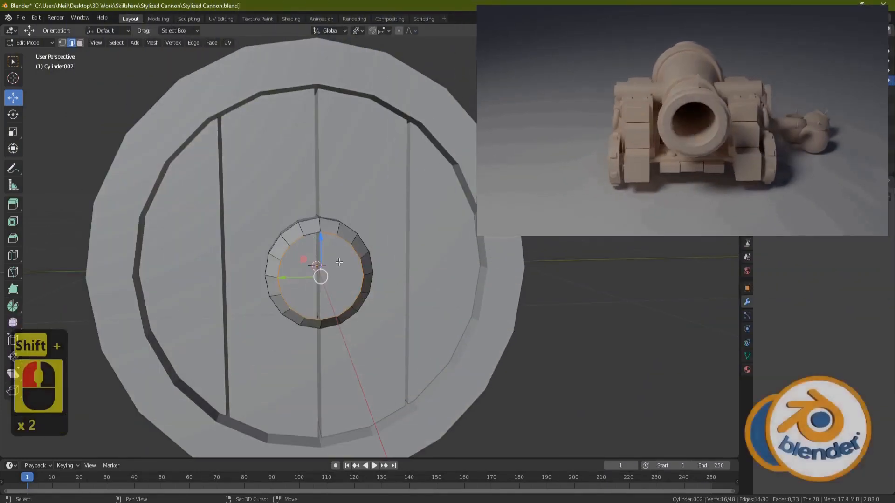
# Step: Bridge the selected edge loops into a wheel disc and isolate the cylinder disc
pyautogui.rightClick(319, 263)
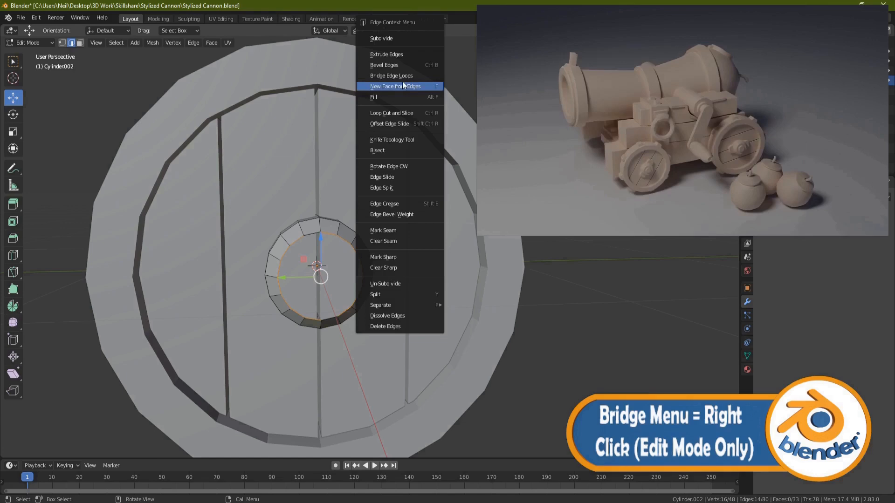
pyautogui.click(391, 76)
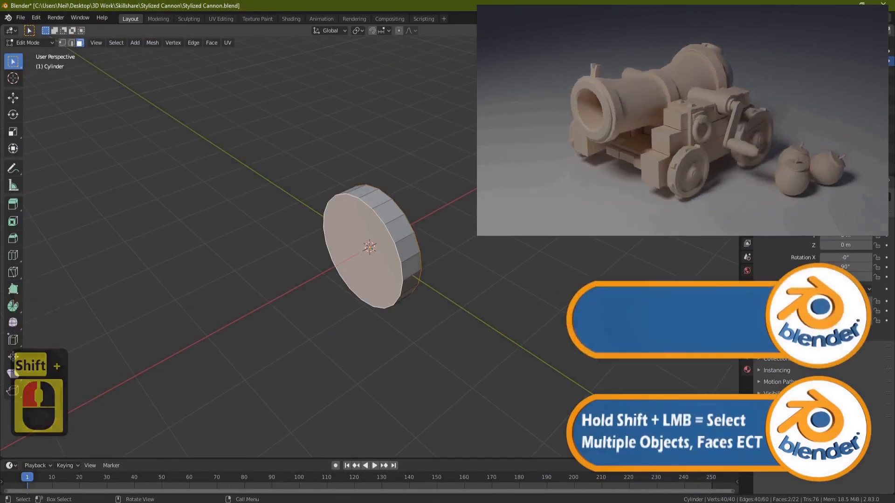
pyautogui.press('Delete')
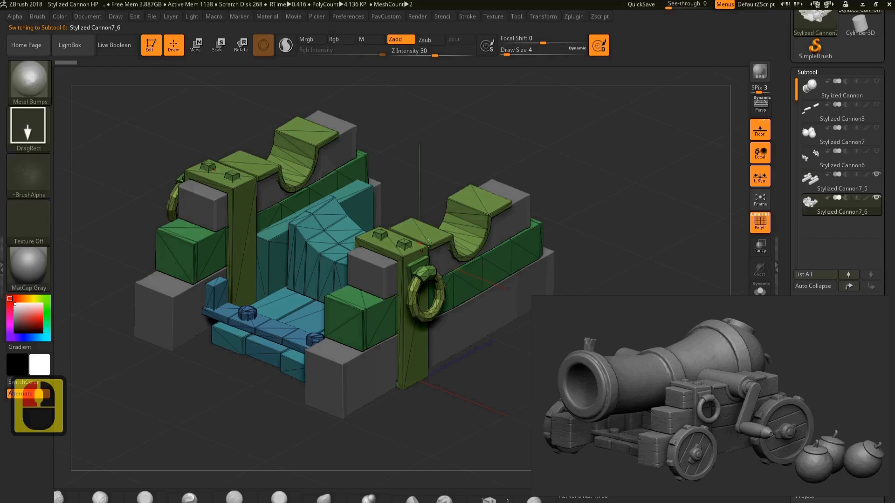
# Step: Switch to the Stylized Cannon7_6 subtool and pick a sculpting brush from the library
pyautogui.click(839, 235)
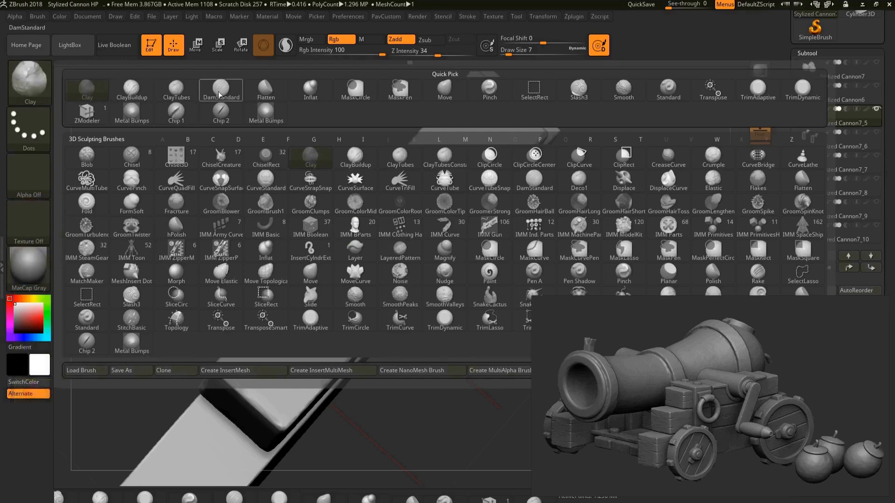
pyautogui.click(220, 89)
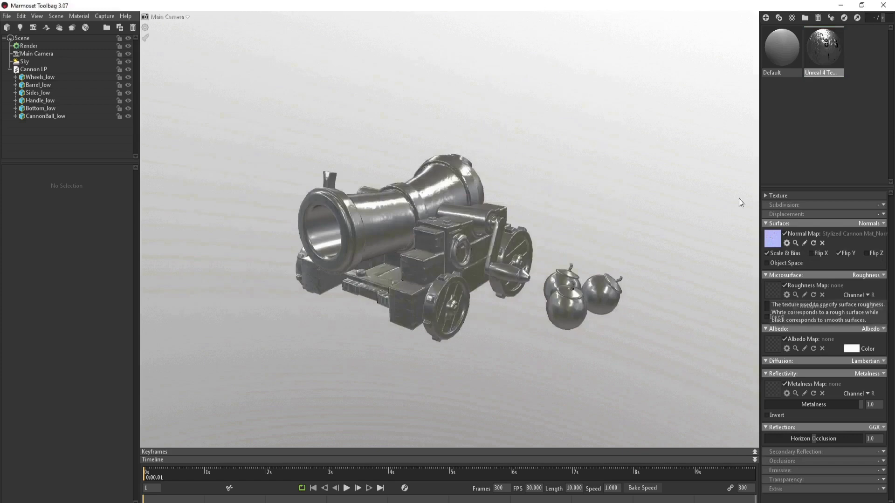
# Step: Select Barrel_low and CannonBall_low in the outliner and browse the Sky lighting presets
pyautogui.click(38, 85)
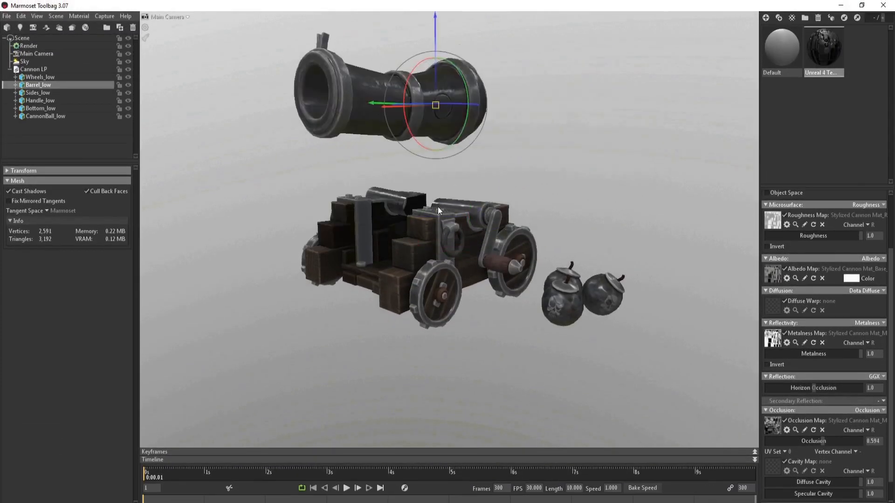
pyautogui.click(45, 116)
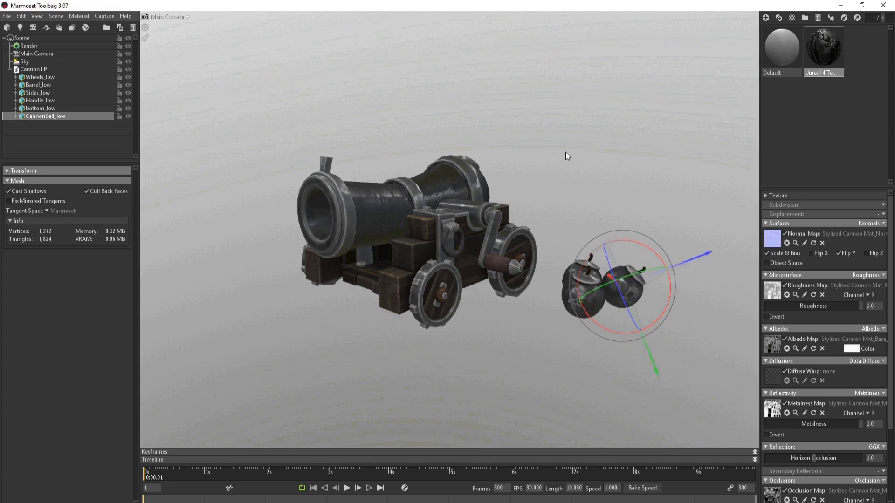
pyautogui.click(25, 62)
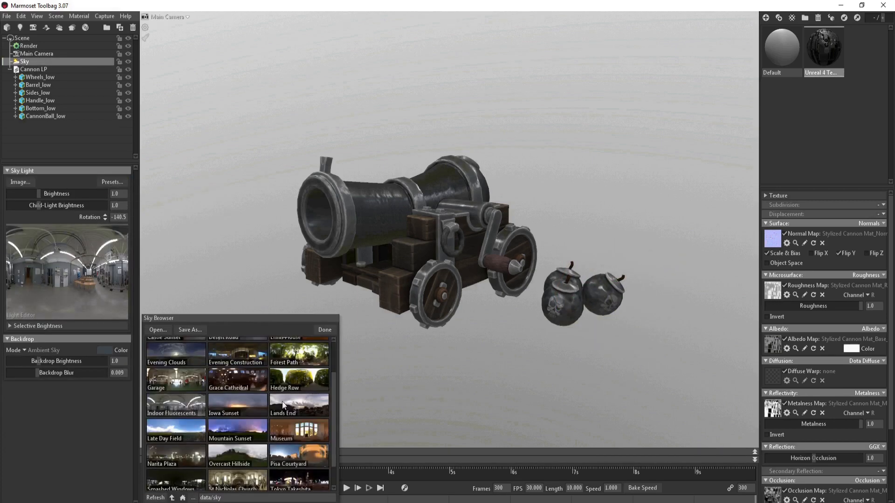